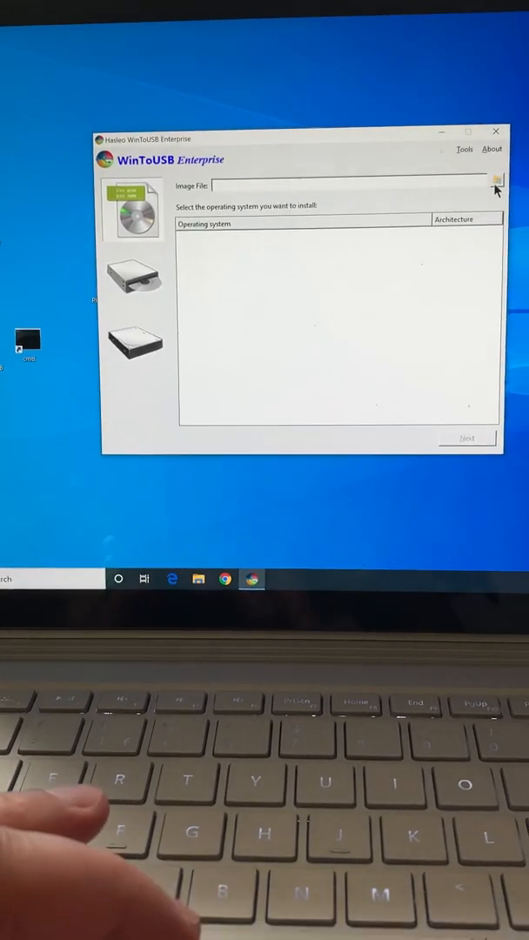
- Browse for the image file and scroll to the Windows10 ISO in Downloads
click(494, 185)
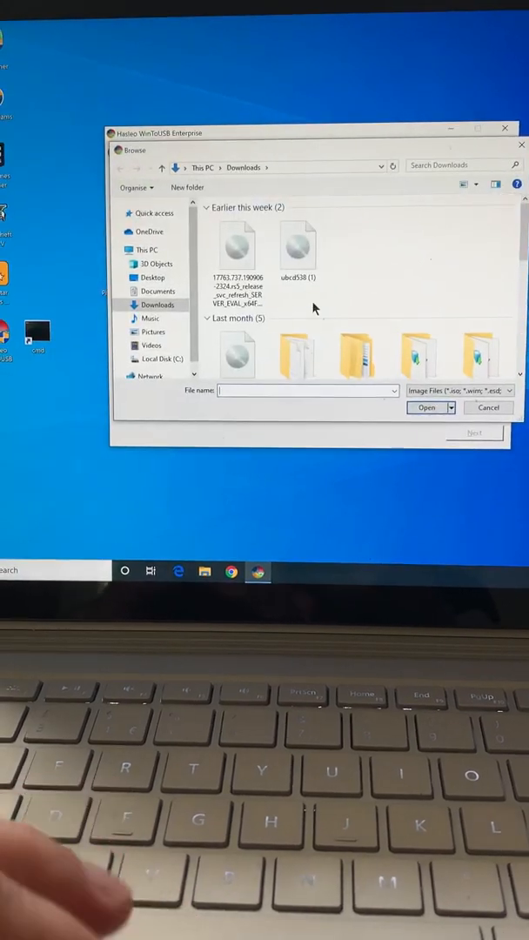
scroll(down, 3)
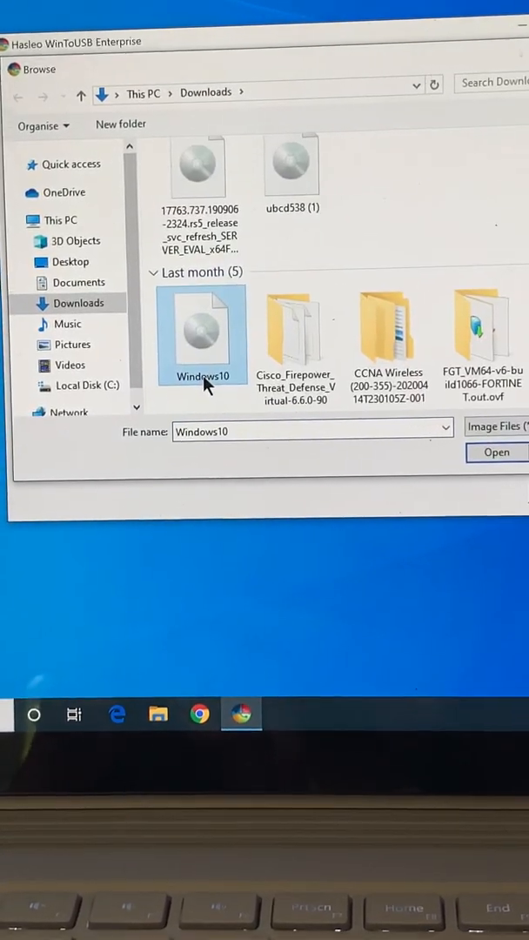
- Load the Windows10 ISO as Windows 10 Pro, choose Disk 0: Sabrent, and decline formatting it
click(494, 453)
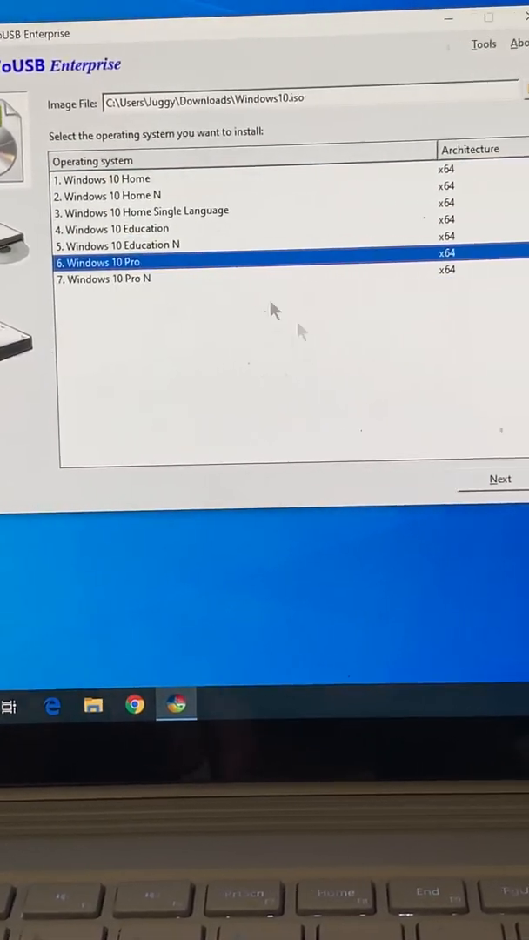
click(500, 479)
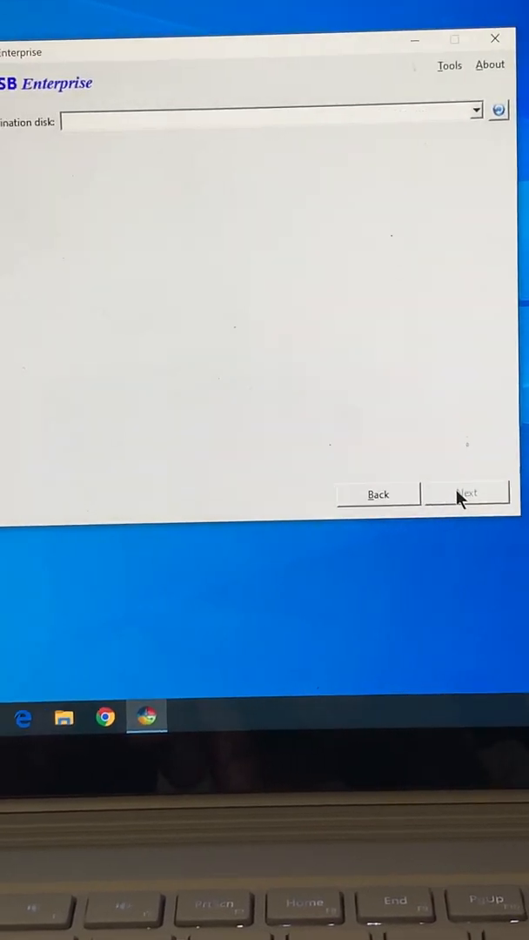
click(477, 112)
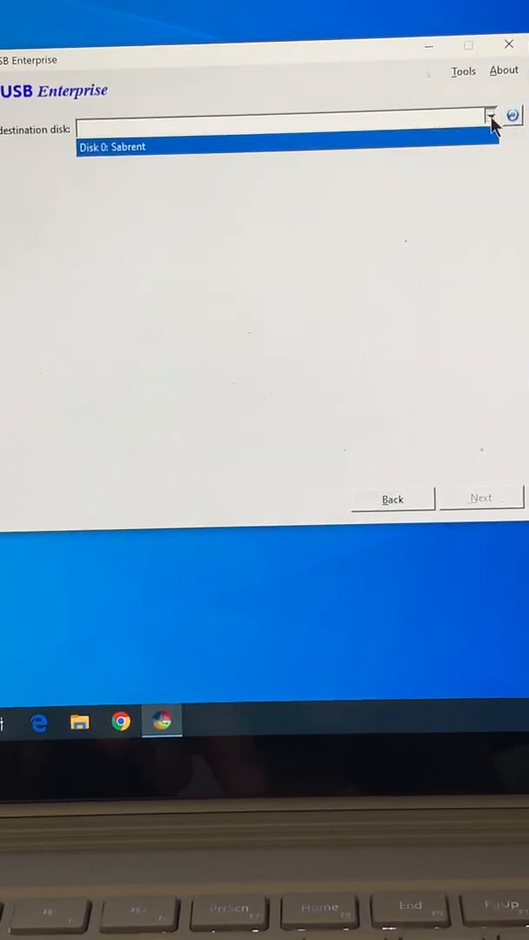
click(111, 146)
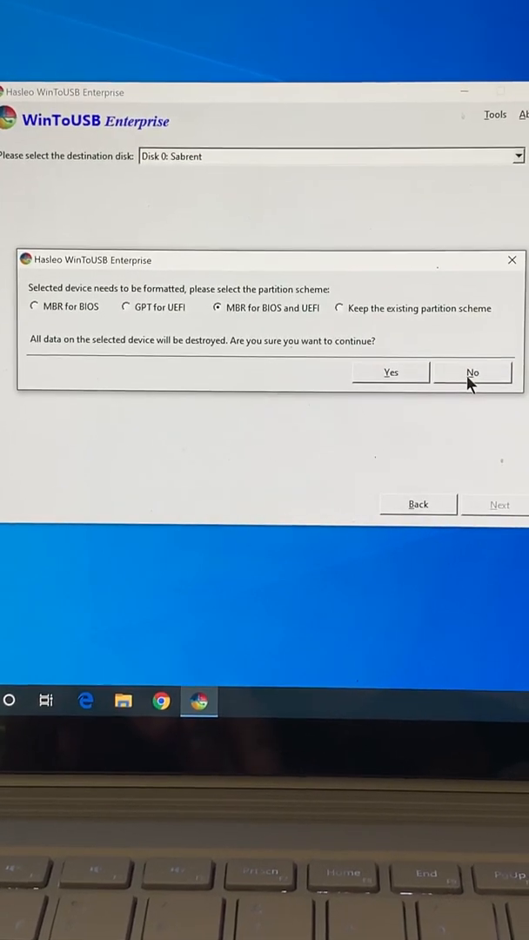
click(474, 372)
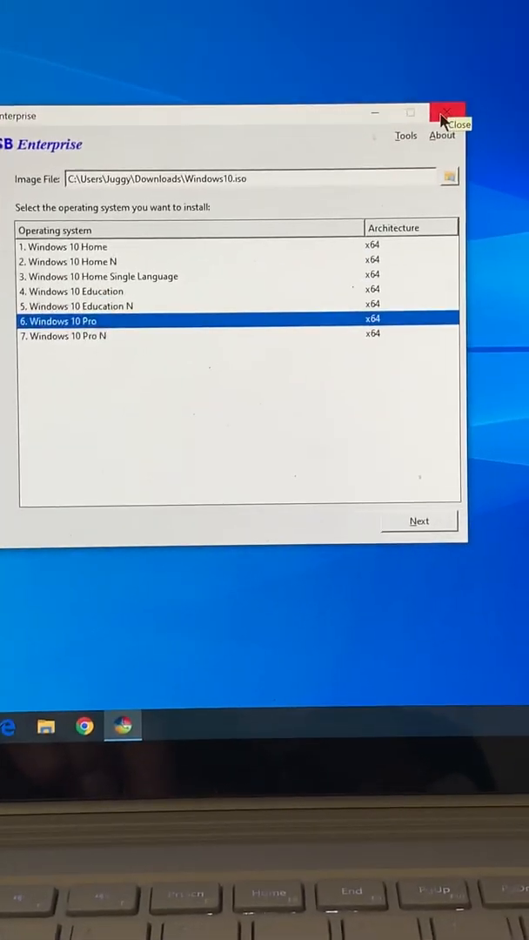
- Close WinToUSB and start the Scarlet Witch vs Thanos clip on YouTube
click(445, 113)
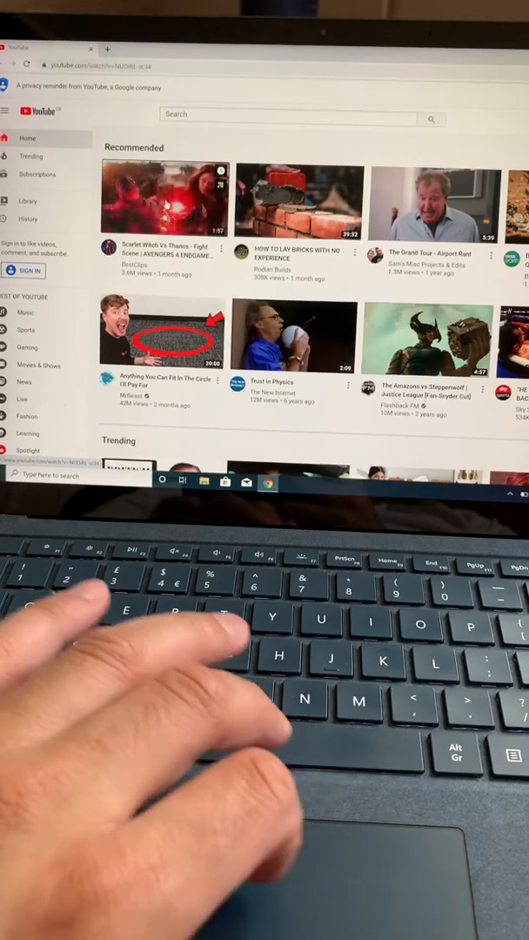
click(162, 198)
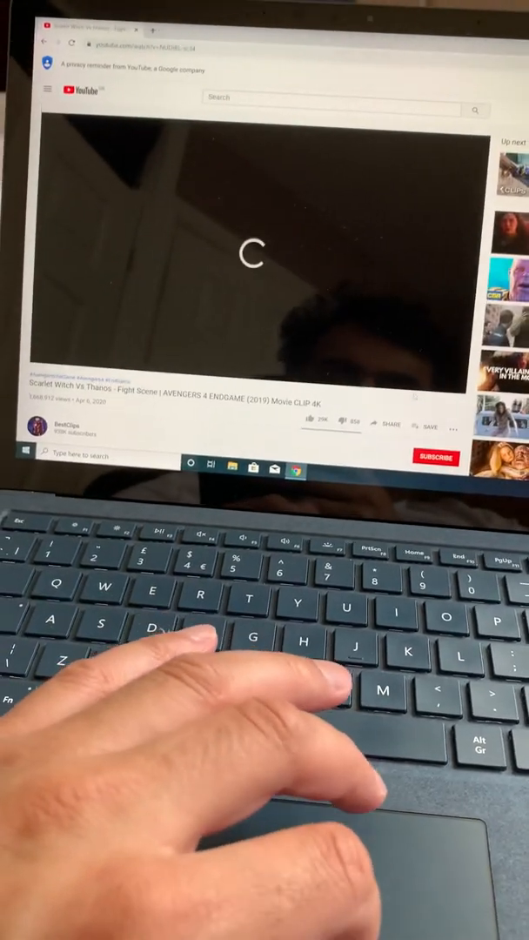